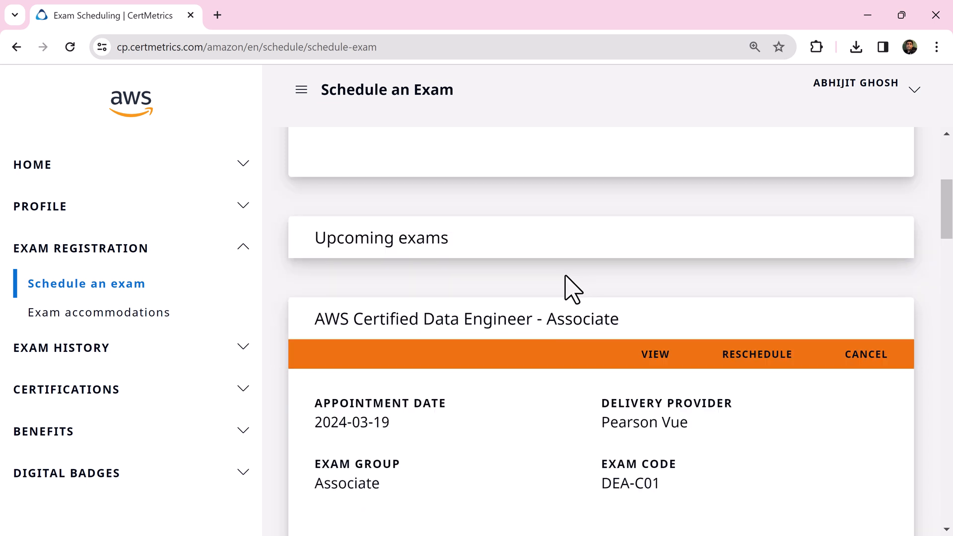
# - Scroll CertMetrics to the upcoming Data Engineer Associate exam on 2024-03-19 with Pearson Vue
pyautogui.scroll(-3)
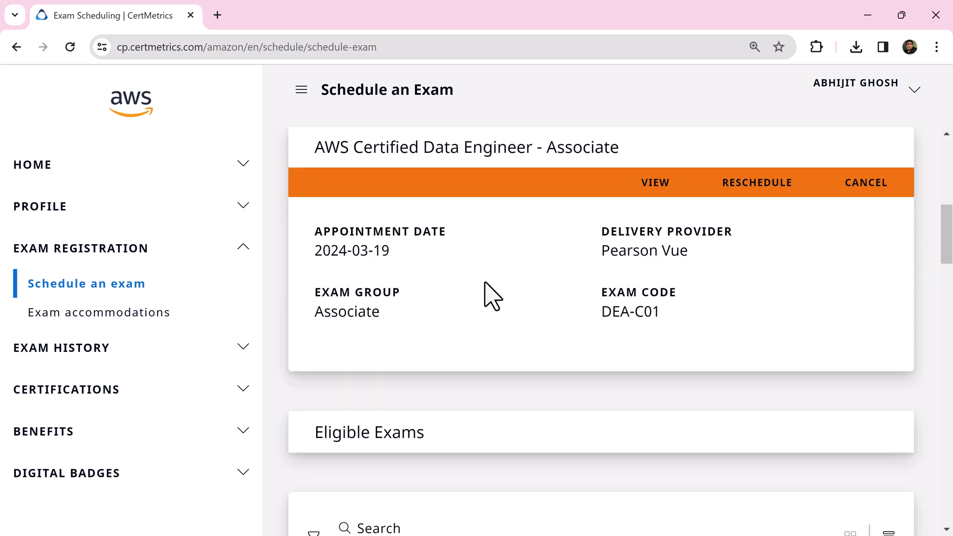
pyautogui.moveTo(716, 237)
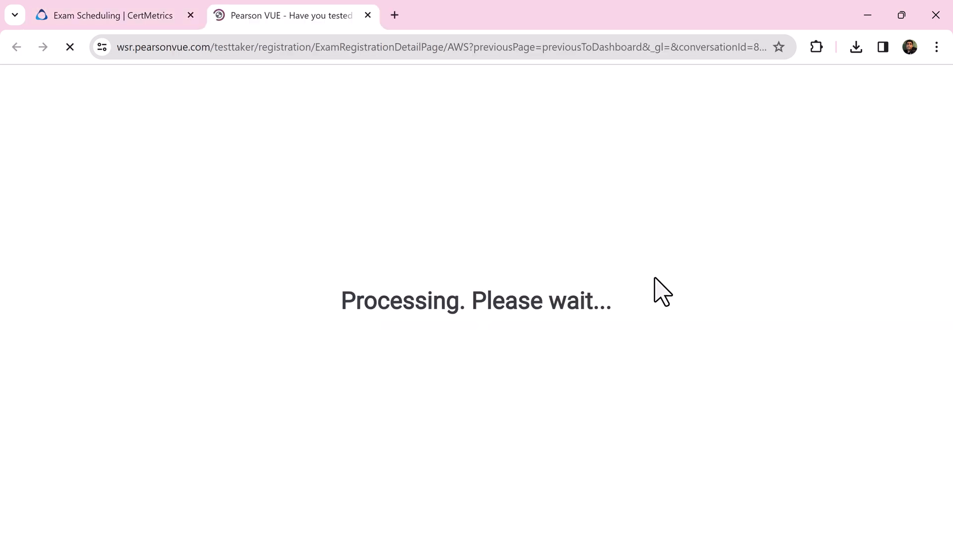
pyautogui.moveTo(604, 237)
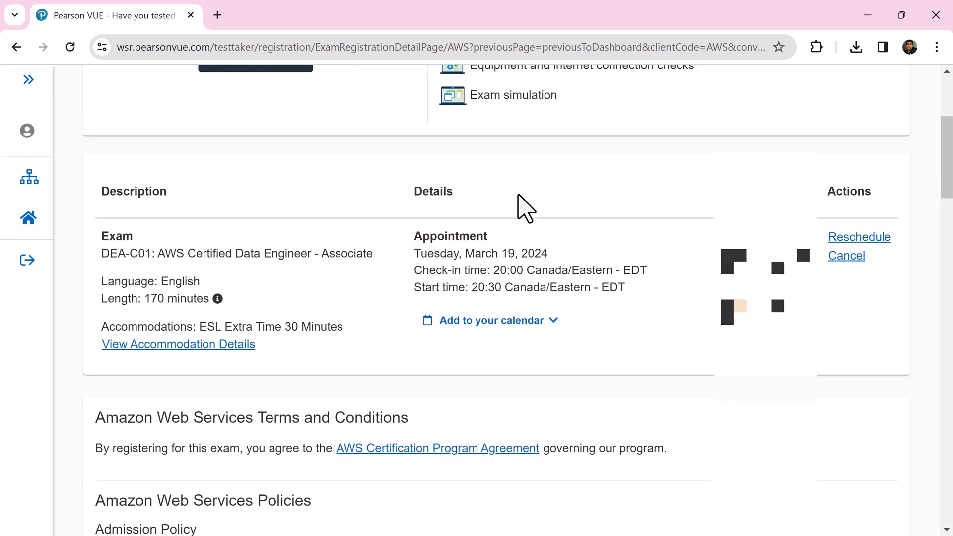
# - Scroll to the appointment table showing Tuesday, March 19, 2024 at 20:30 Eastern
pyautogui.scroll(-3)
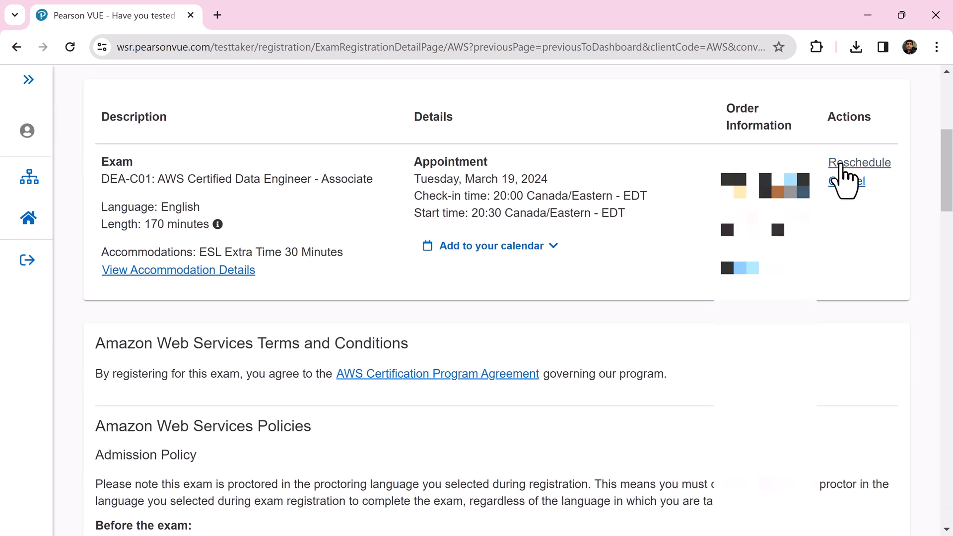
# - Start rescheduling, confirm the time zone, and choose Wednesday, March 20 at 11:00
pyautogui.click(859, 162)
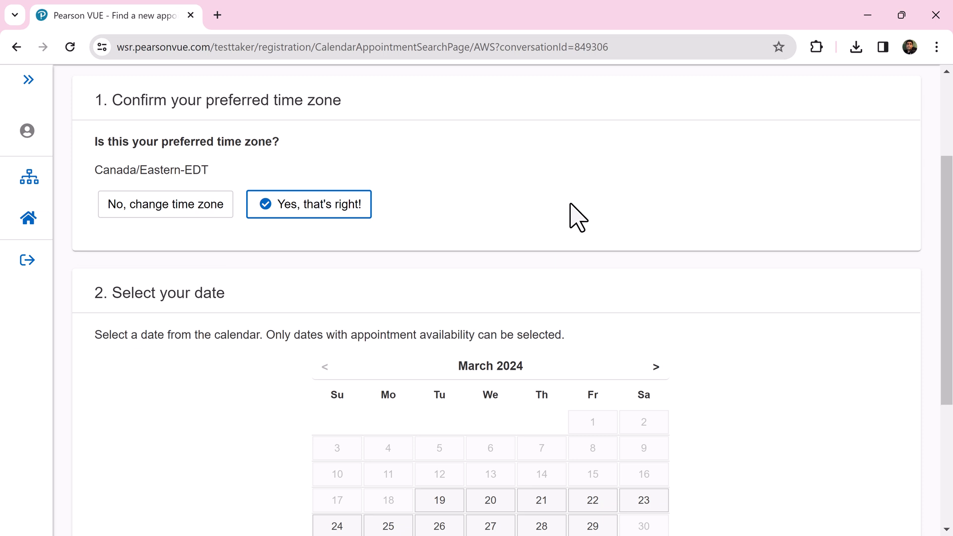
pyautogui.click(439, 501)
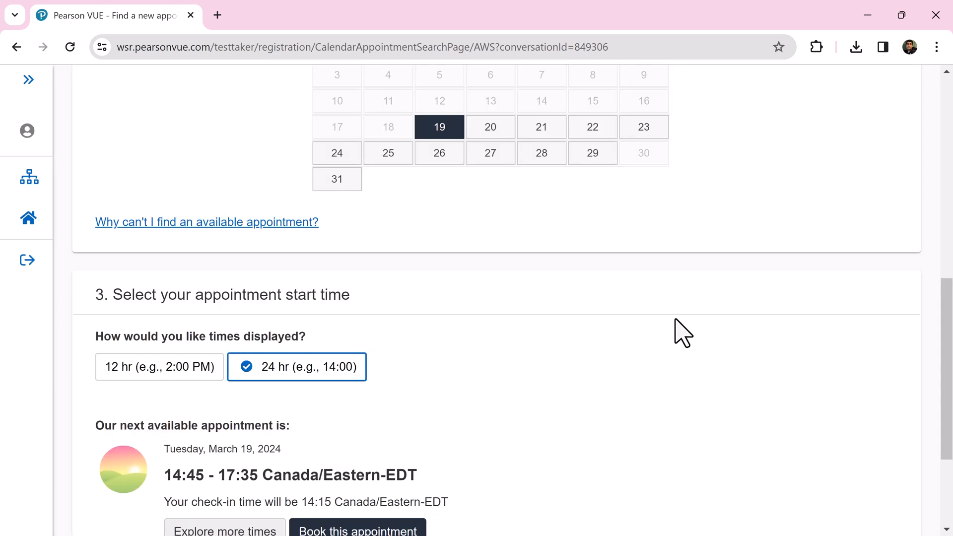
pyautogui.scroll(-3)
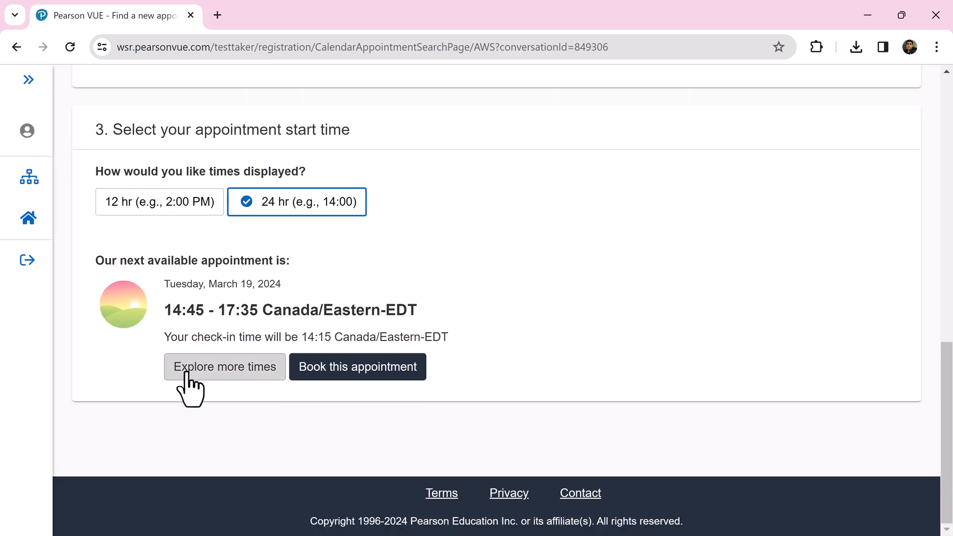
pyautogui.click(224, 366)
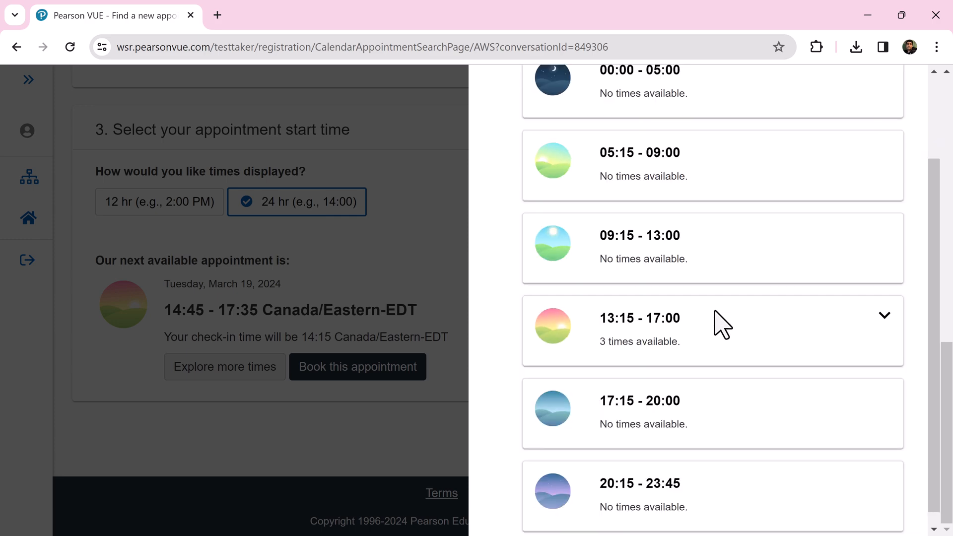
pyautogui.scroll(-3)
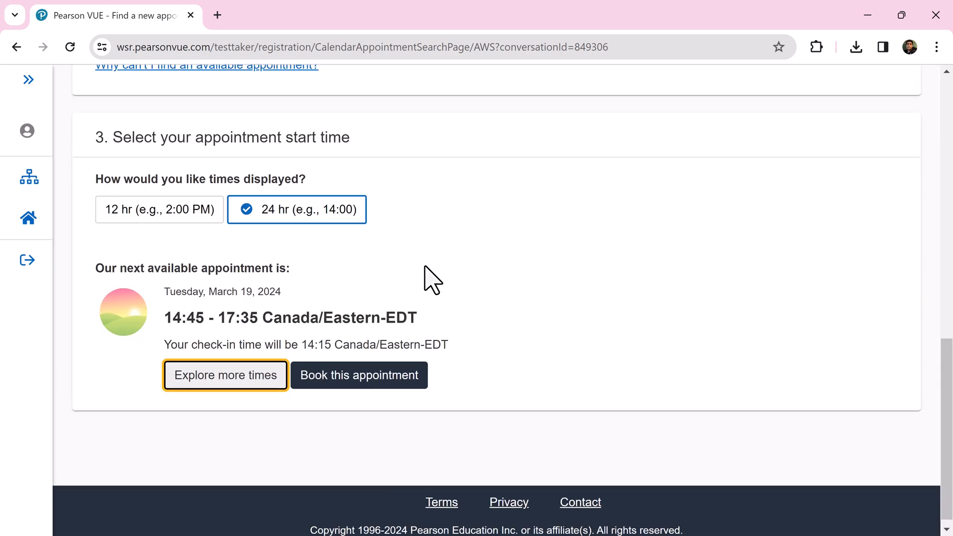
pyautogui.click(358, 376)
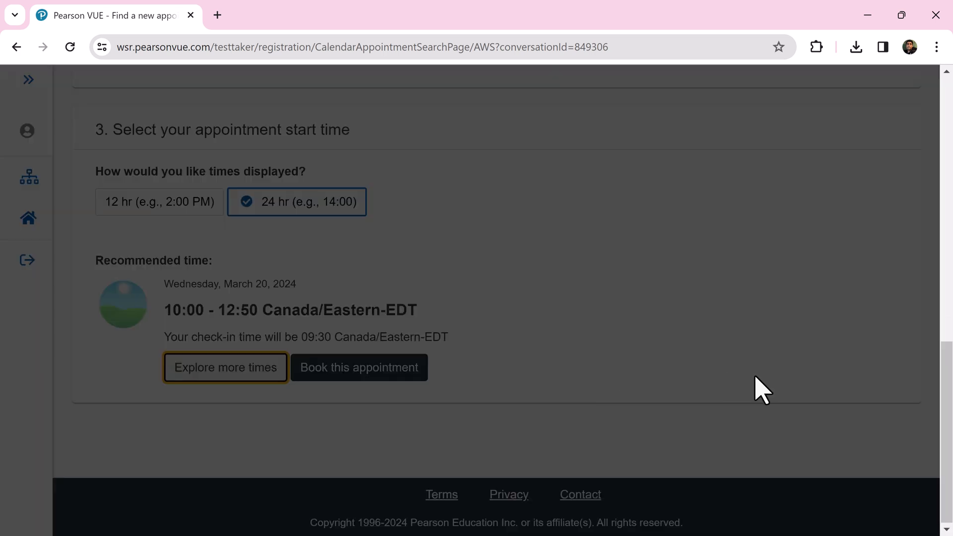
pyautogui.click(225, 366)
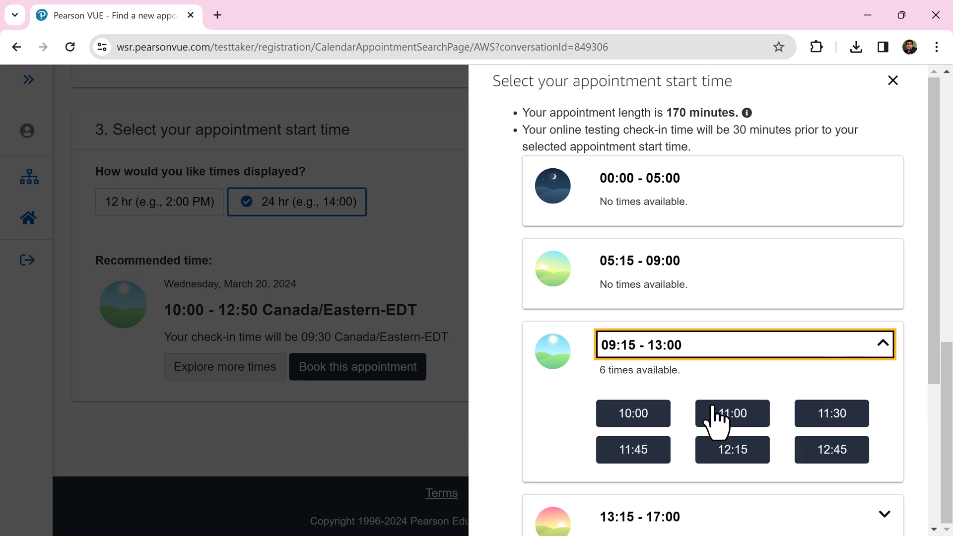
pyautogui.click(731, 413)
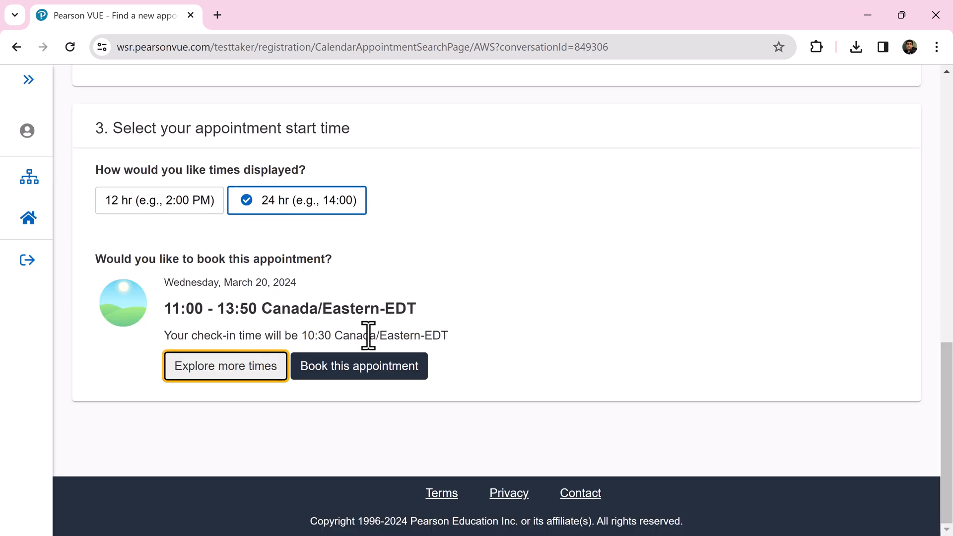
# - Book the Wednesday 11:00 slot and agree to the online exam and AWS policies
pyautogui.click(358, 365)
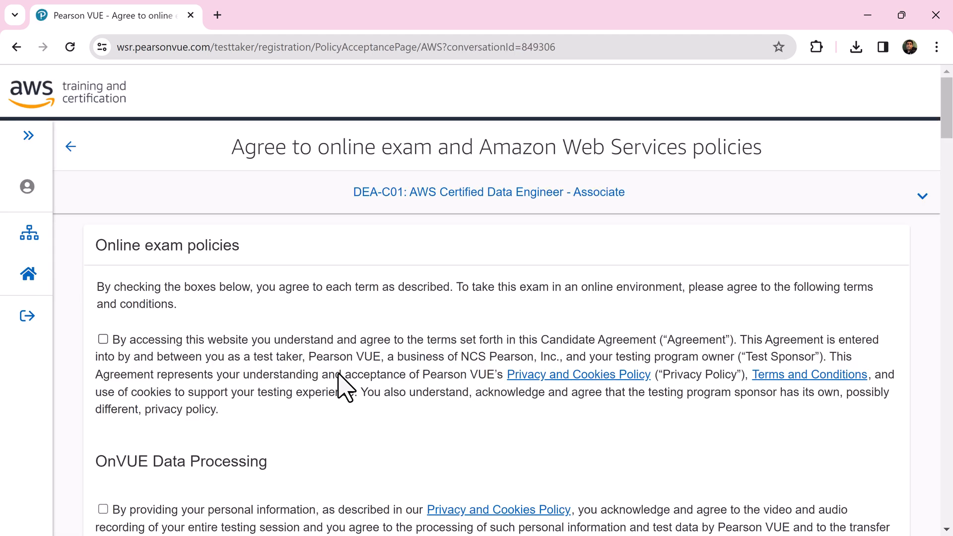
pyautogui.scroll(-3)
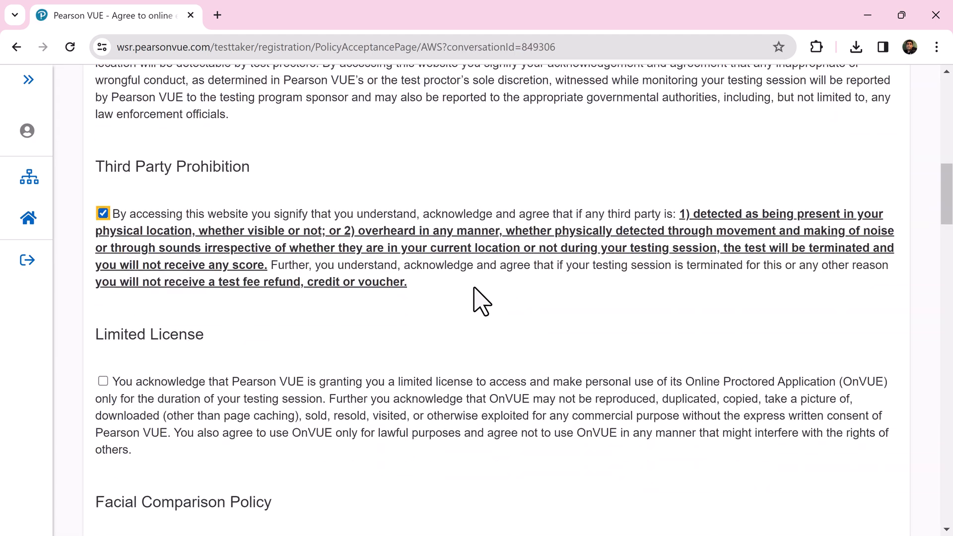
pyautogui.scroll(3)
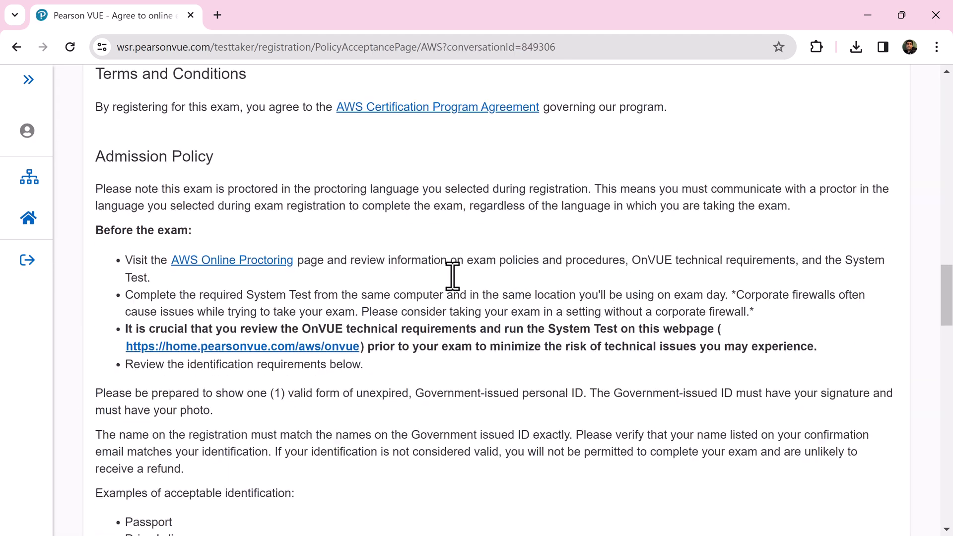
pyautogui.click(882, 436)
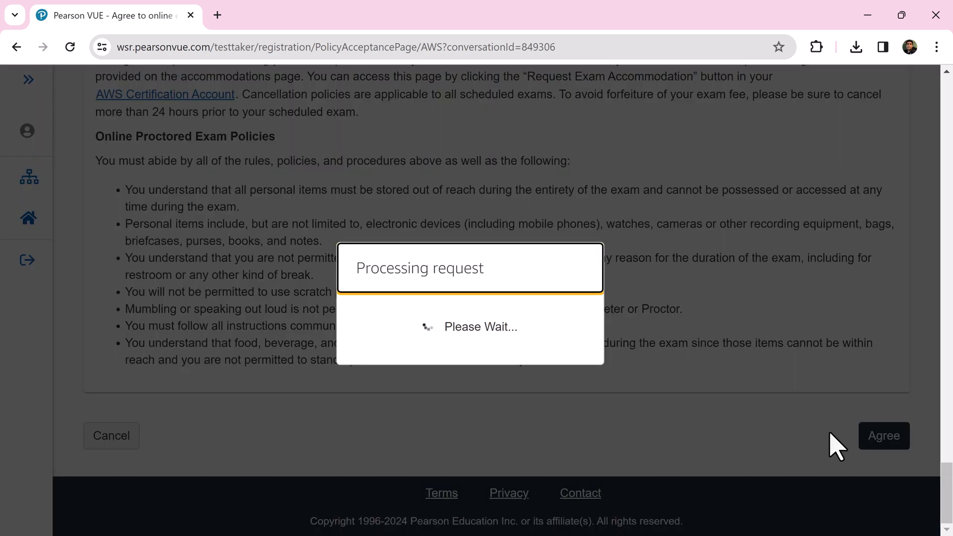
# - Review the March 20, 11:00 appointment and confirm the reschedule
pyautogui.click(882, 435)
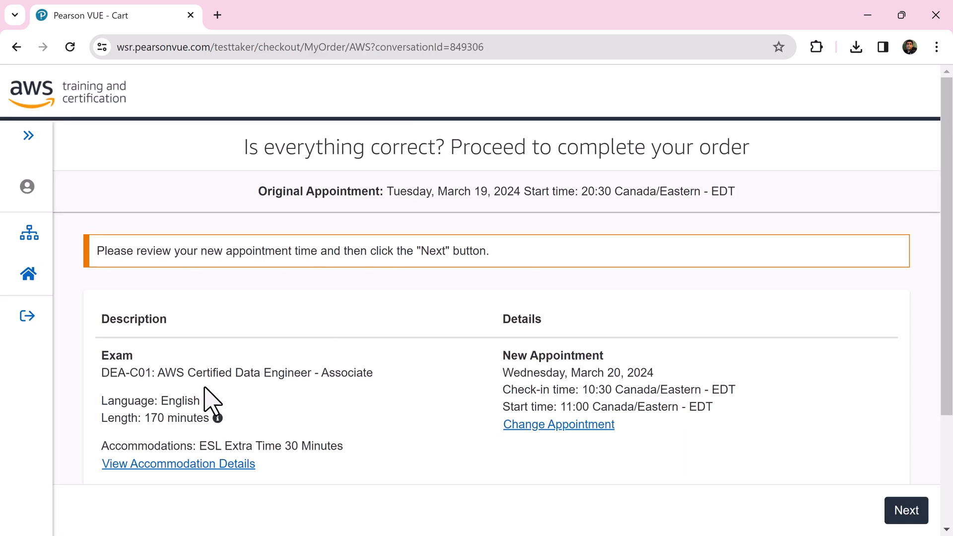
pyautogui.scroll(3)
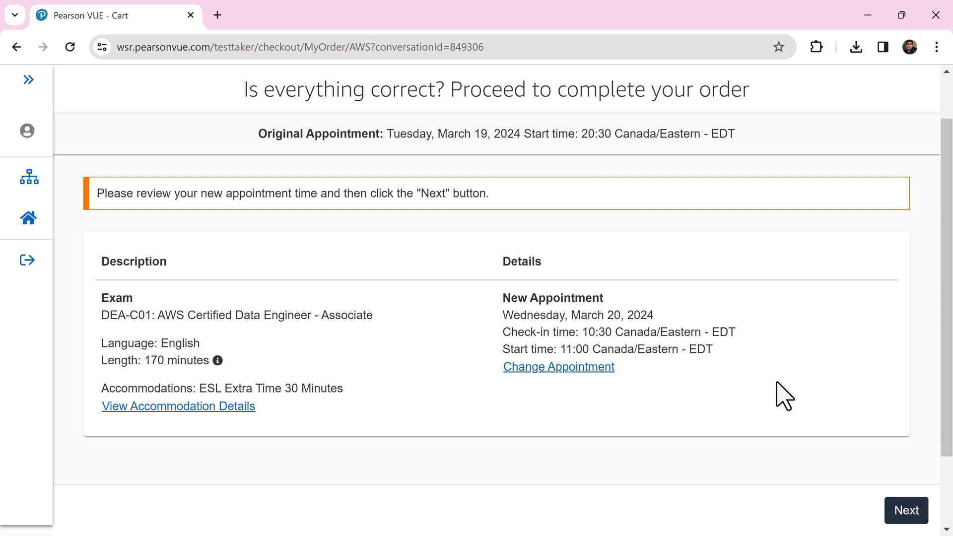
pyautogui.click(906, 510)
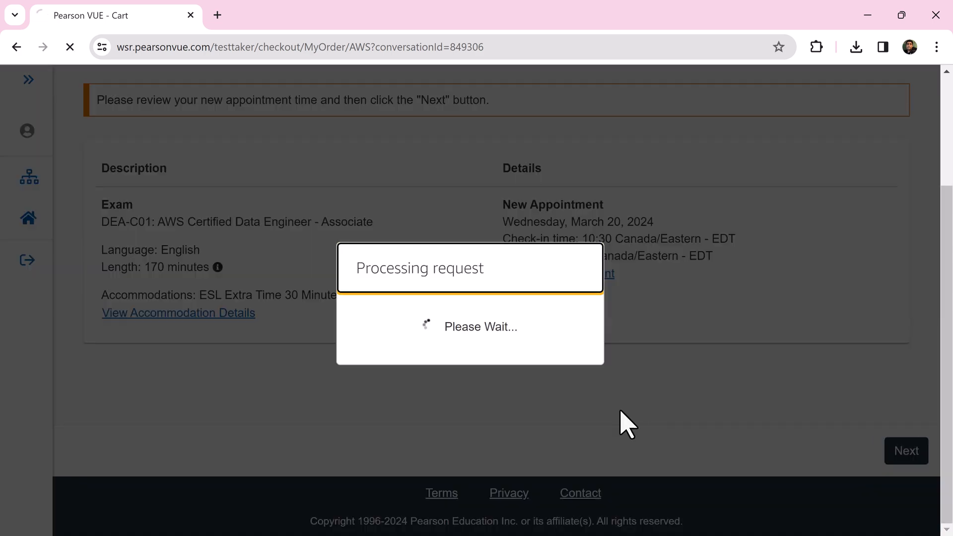
pyautogui.click(905, 451)
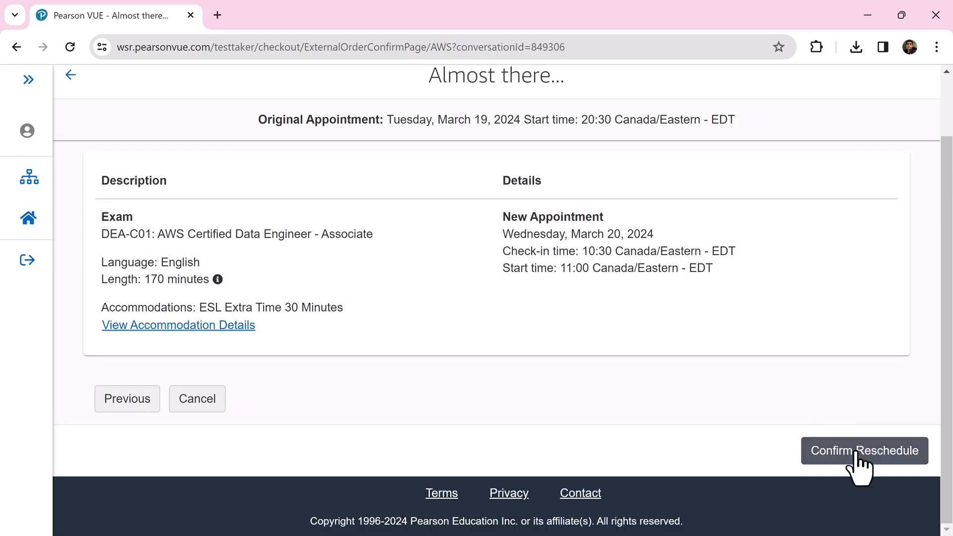
pyautogui.click(864, 450)
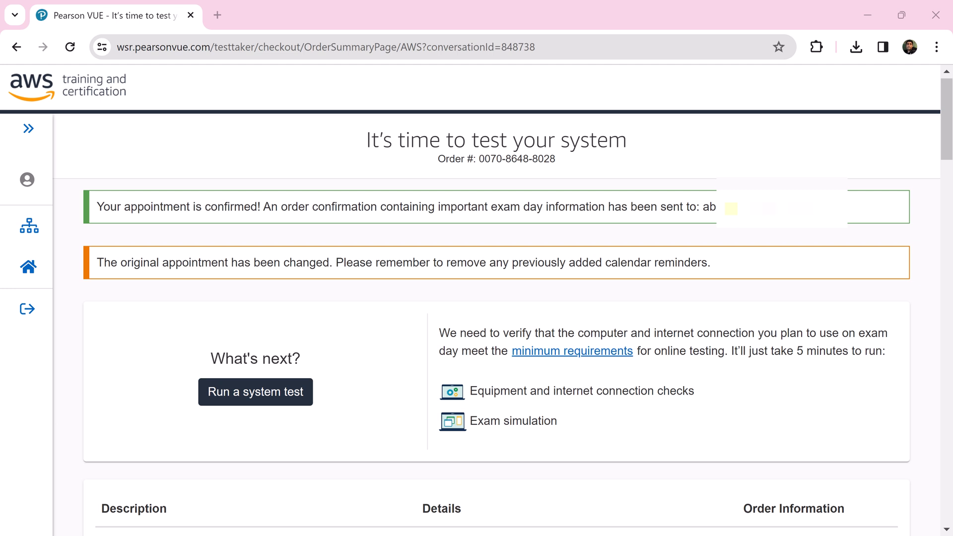
pyautogui.moveTo(105, 211)
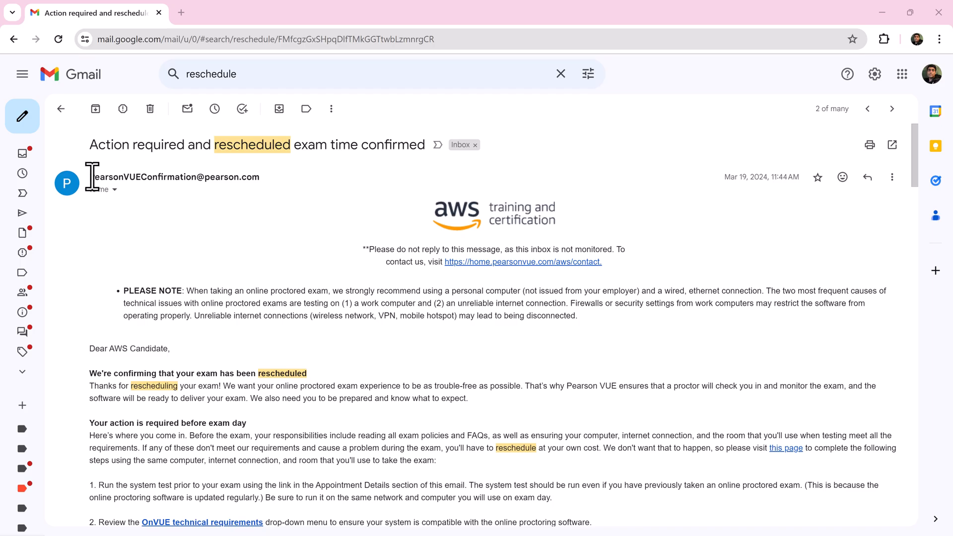
pyautogui.moveTo(399, 152)
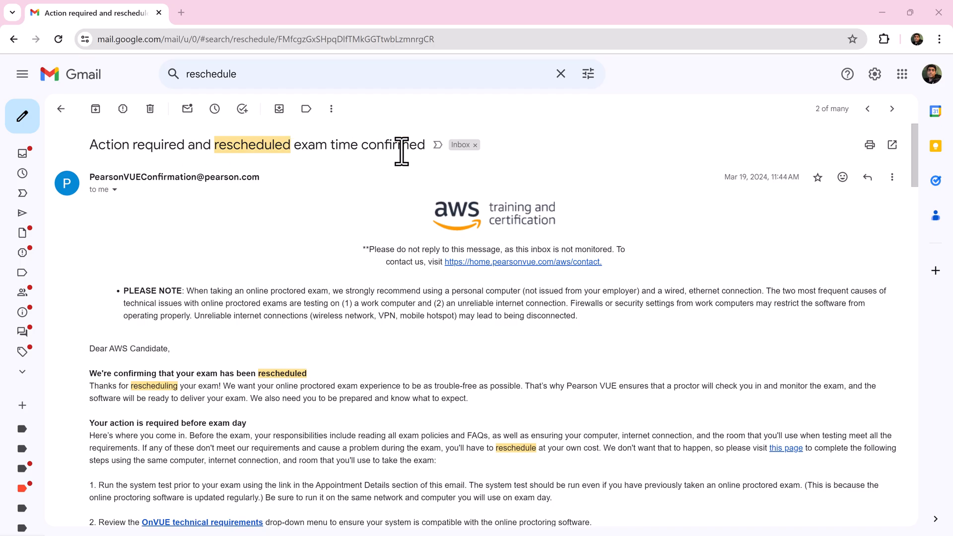
# - Read the confirmation email's appointment details, then show Pearson VUE's add-to-calendar options
pyautogui.scroll(-3)
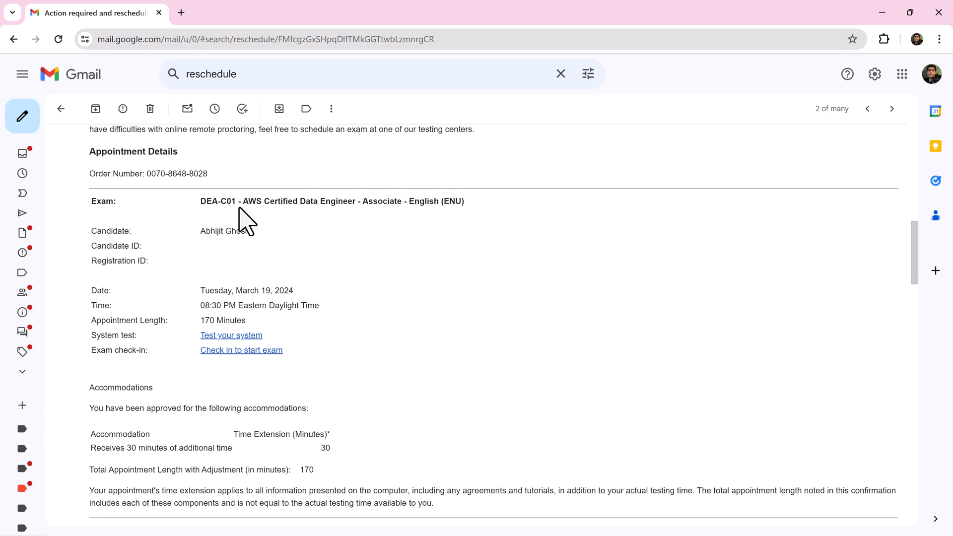
pyautogui.moveTo(191, 315)
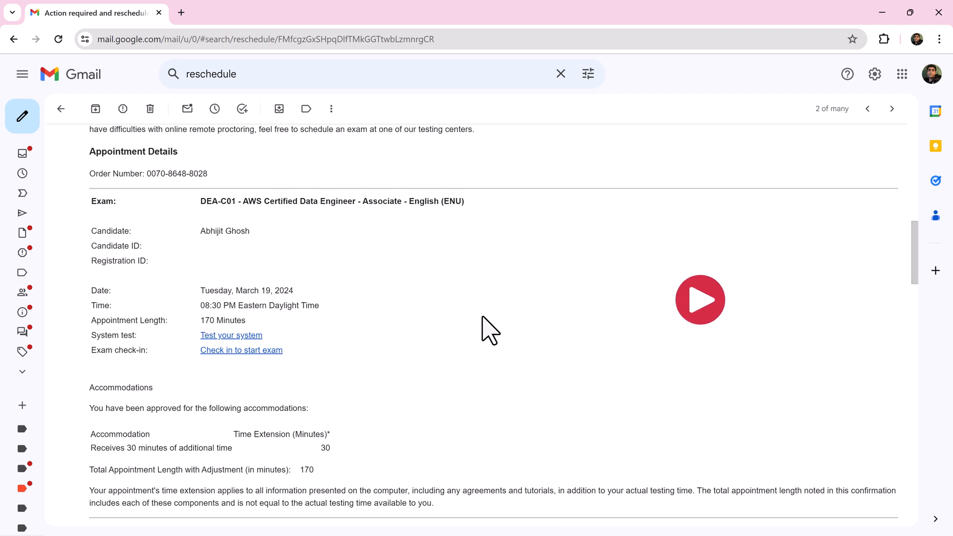
pyautogui.click(241, 350)
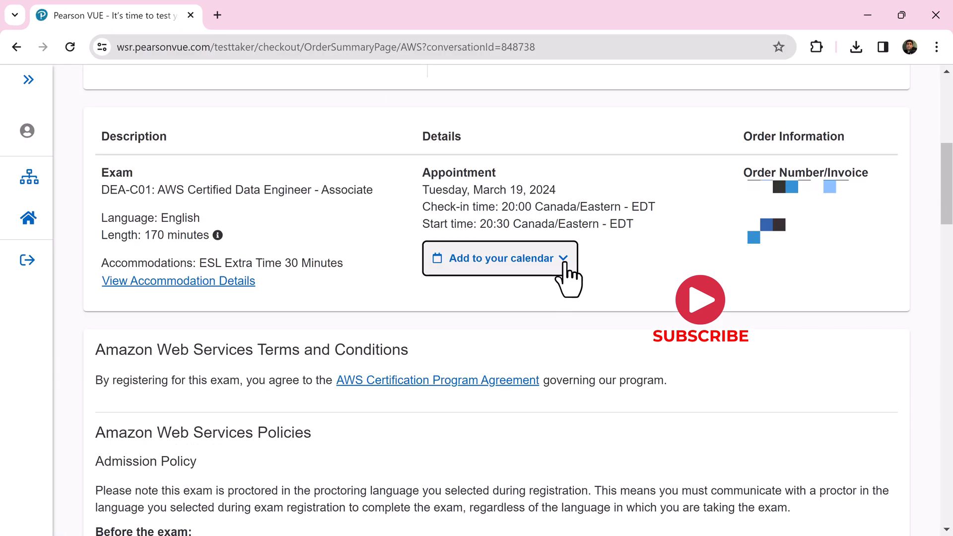
pyautogui.click(499, 257)
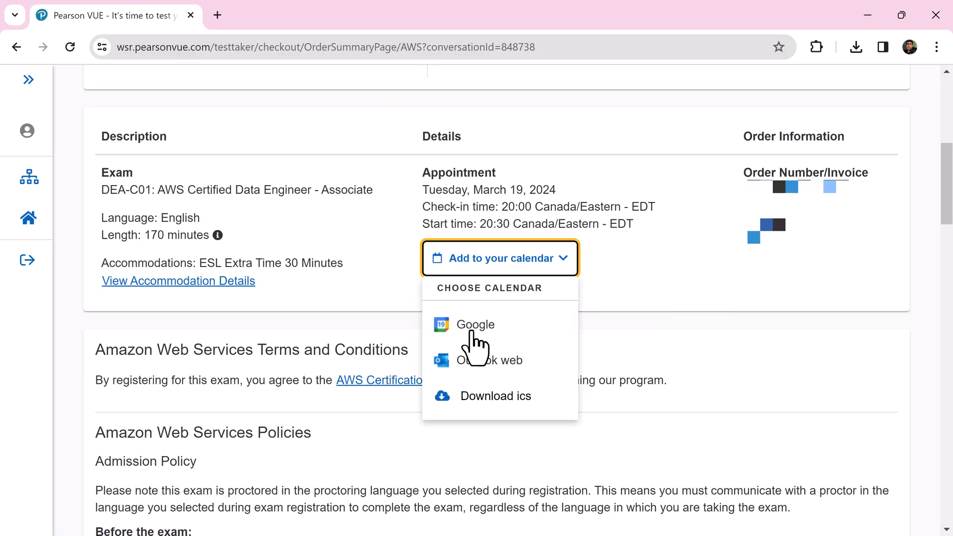
pyautogui.moveTo(687, 285)
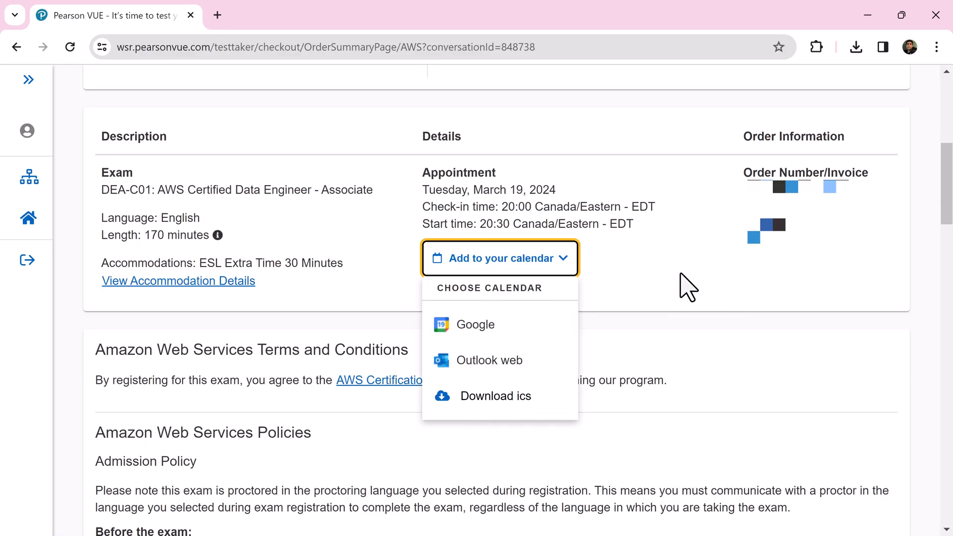